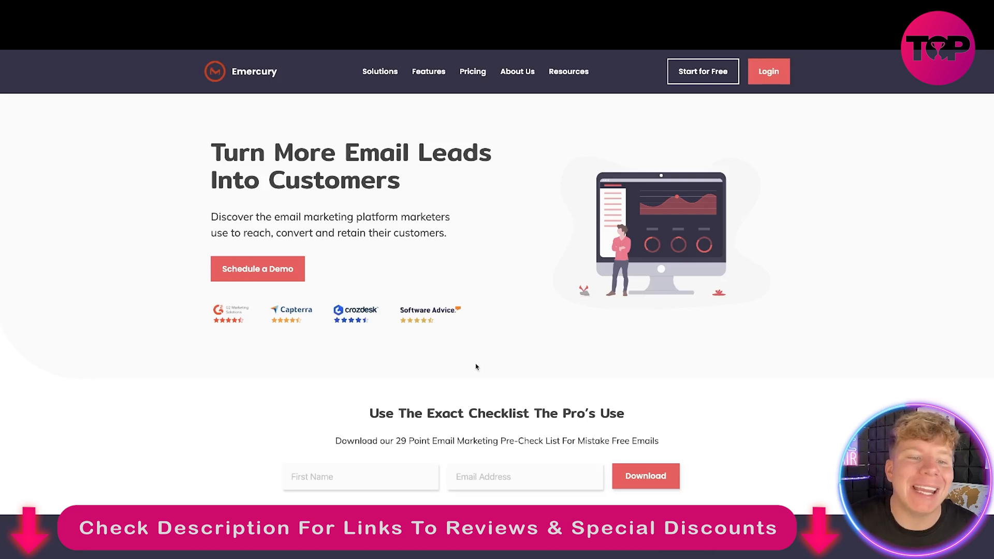
pyautogui.moveTo(269, 271)
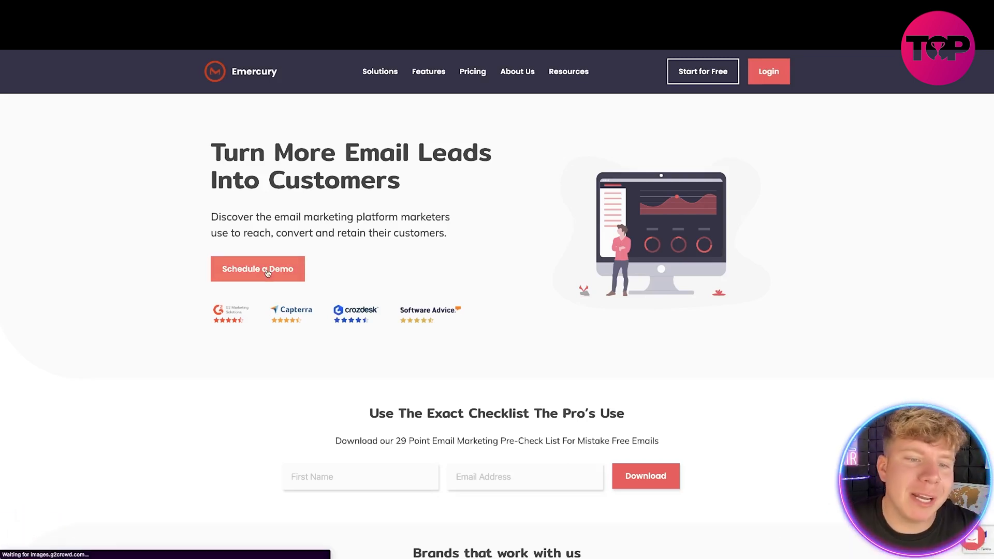
# Step: Go to the 'Schedule a Demo' page with its blank booking form
pyautogui.click(257, 269)
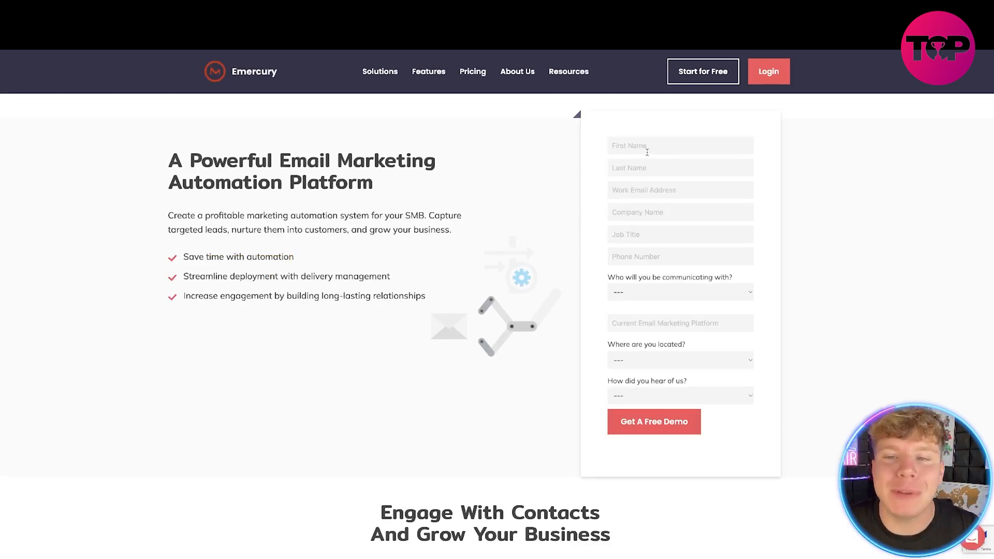
# Step: Fill in the demo booking form and submit it, returning to the homepage
pyautogui.click(653, 421)
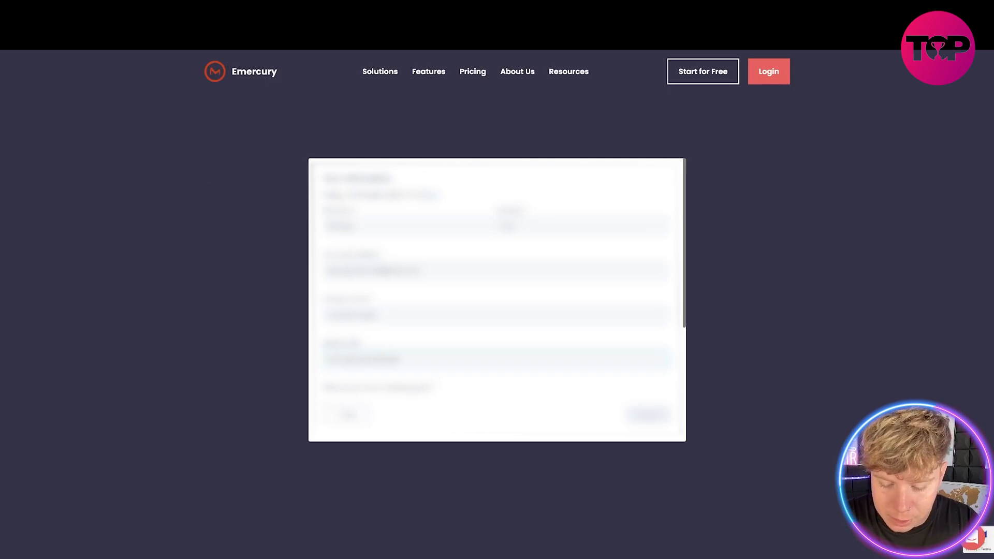
pyautogui.scroll(-3)
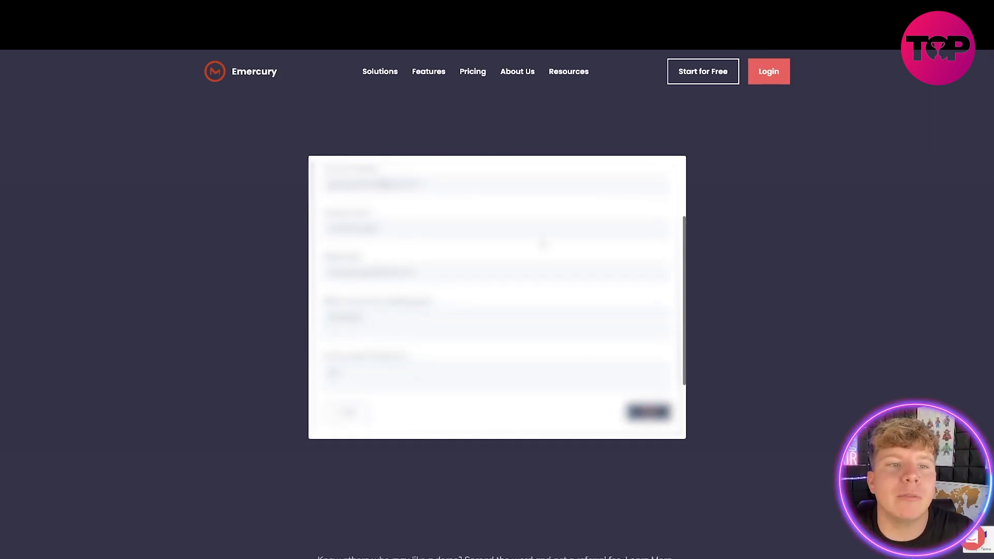
pyautogui.click(647, 412)
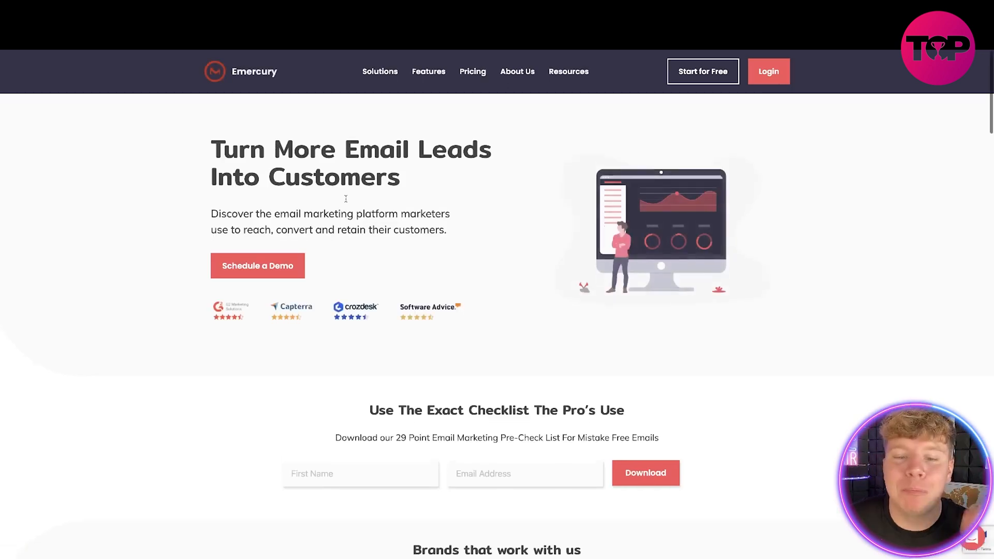
# Step: Scroll the homepage through trusted brands, customer journeys and the deliverability section
pyautogui.scroll(-3)
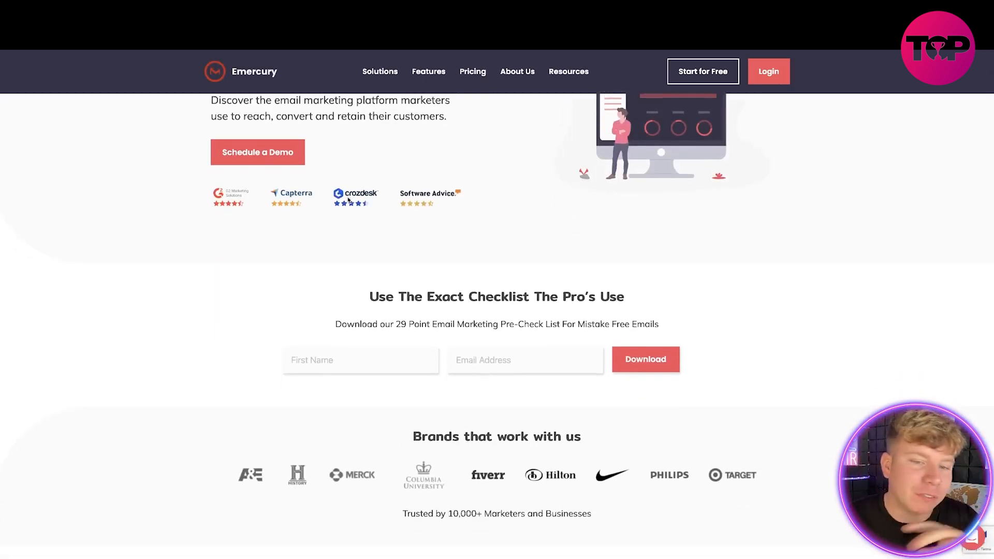
pyautogui.scroll(-3)
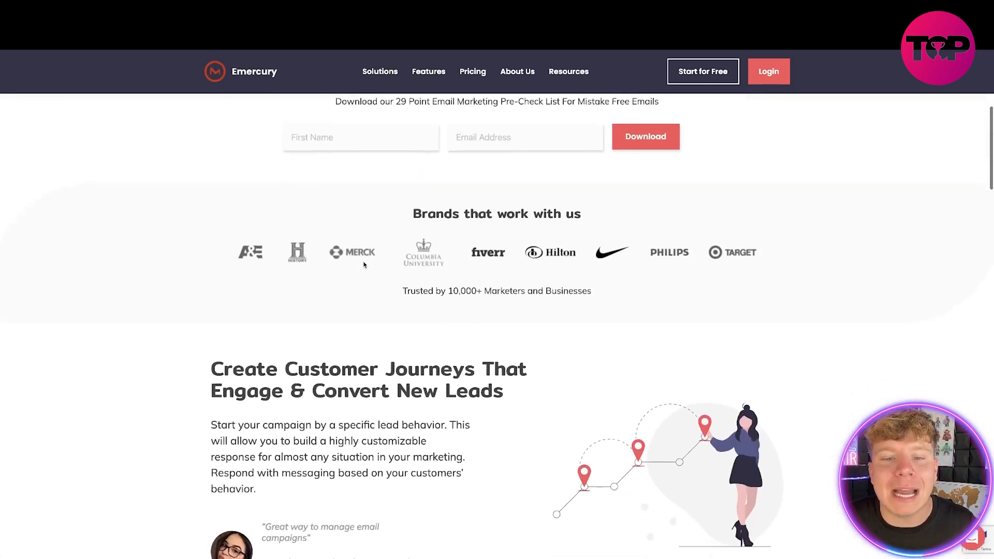
pyautogui.scroll(-3)
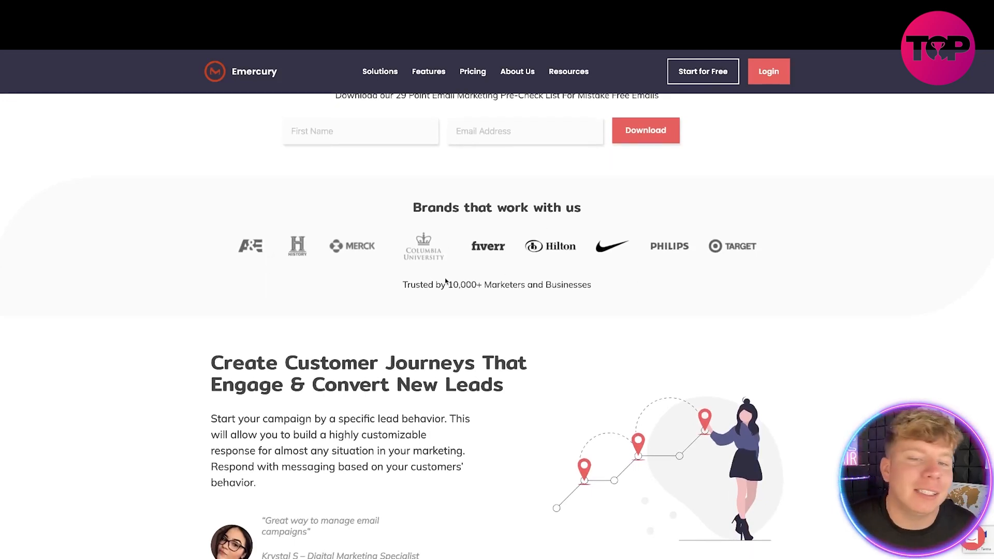
pyautogui.scroll(-3)
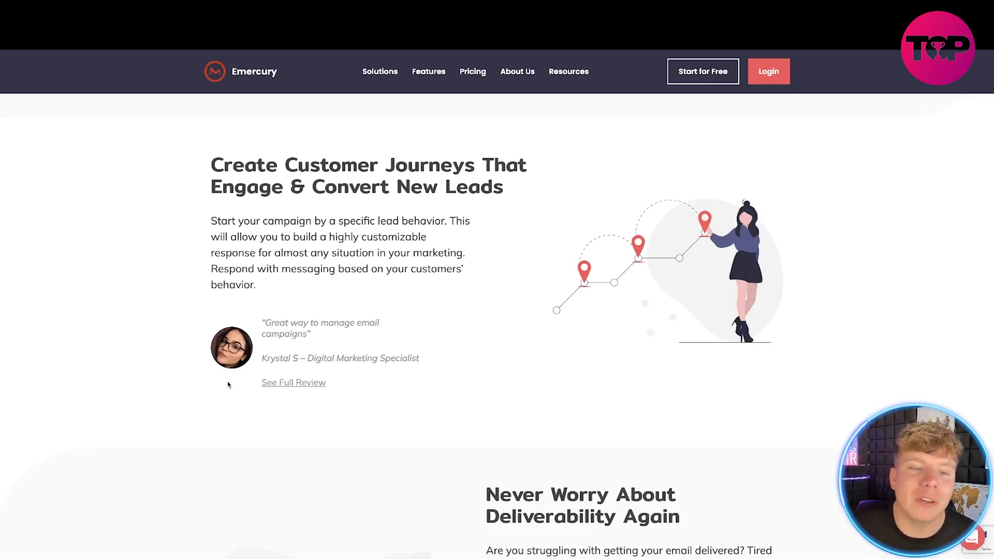
pyautogui.scroll(-3)
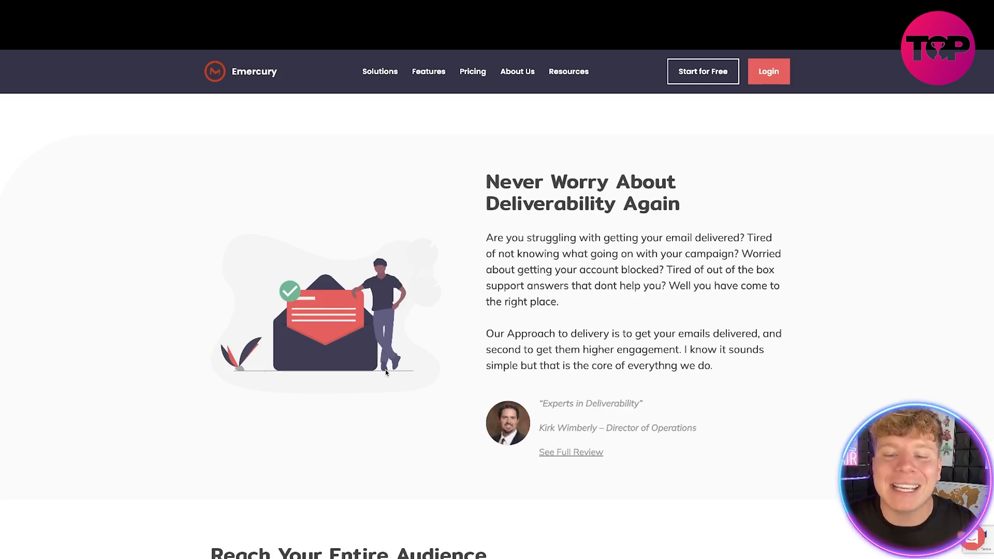
# Step: Scroll further past broadcast messaging and support to 'Integrate Emercury With Your Favorite Apps'
pyautogui.scroll(-3)
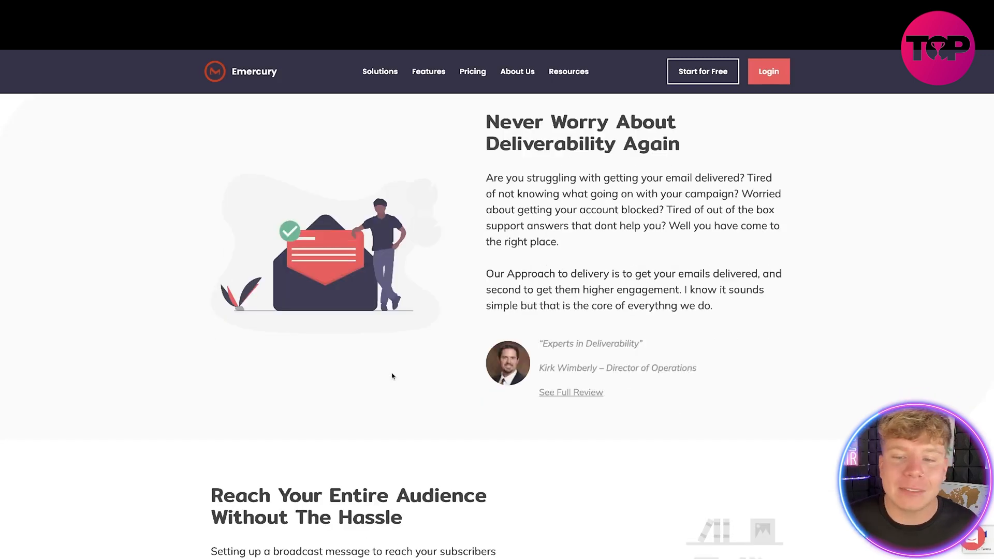
pyautogui.scroll(-3)
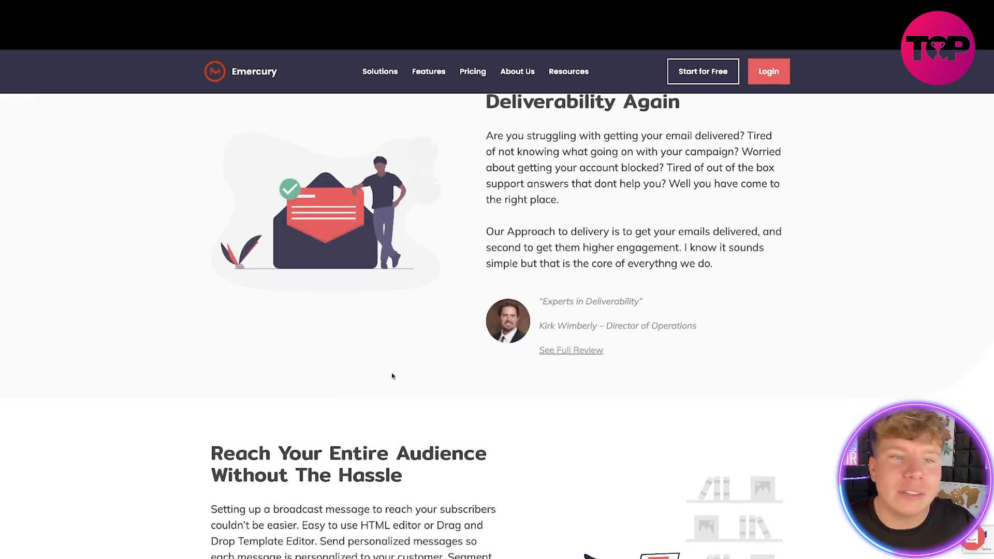
pyautogui.scroll(-3)
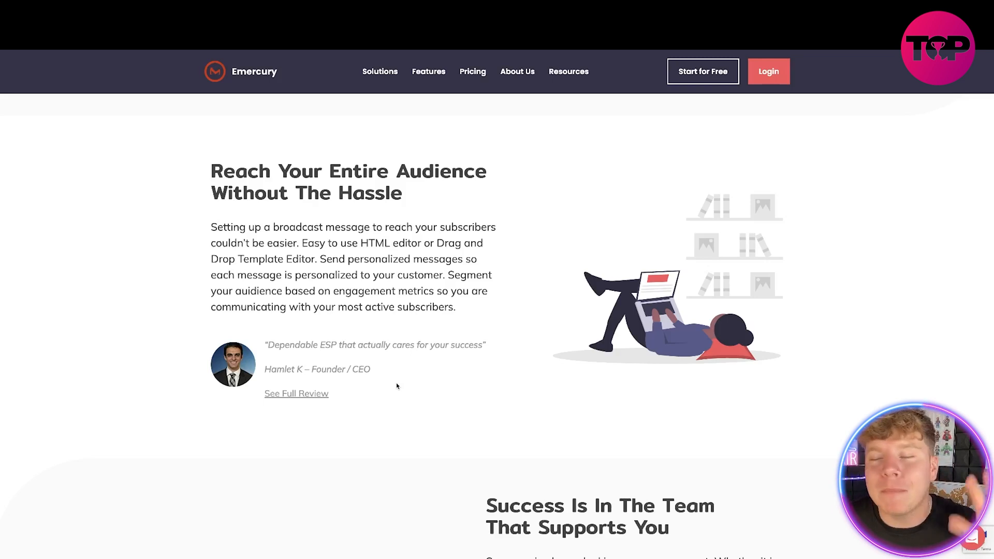
pyautogui.scroll(-3)
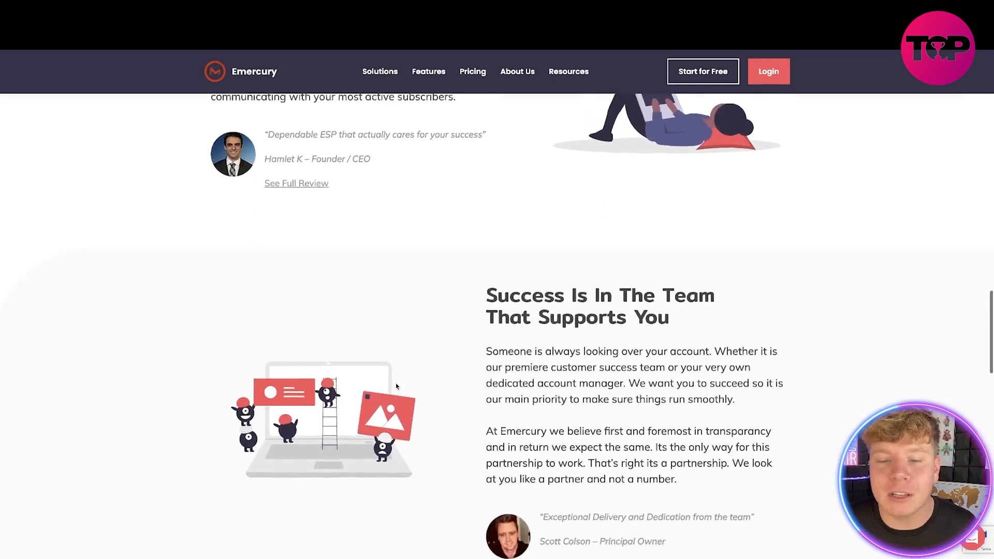
pyautogui.scroll(-3)
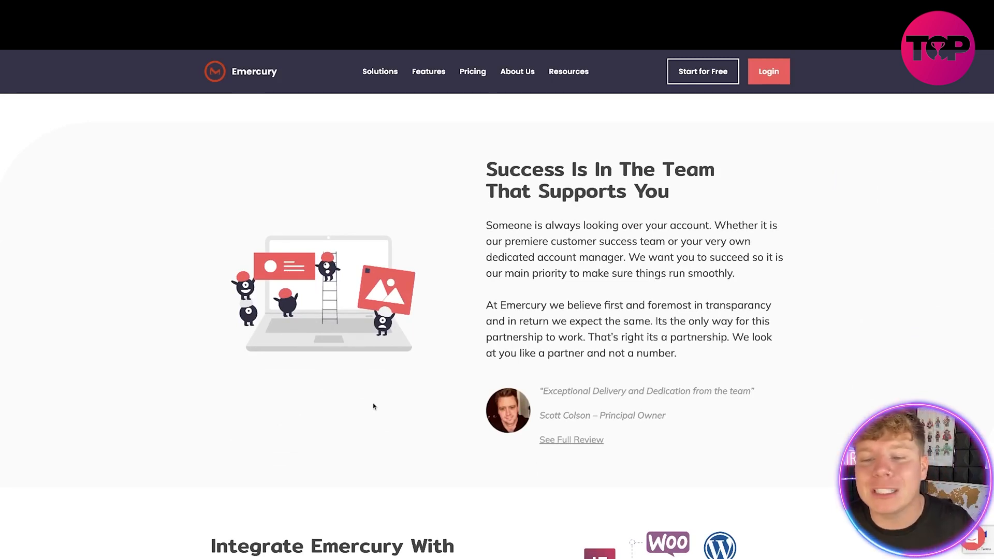
pyautogui.scroll(-3)
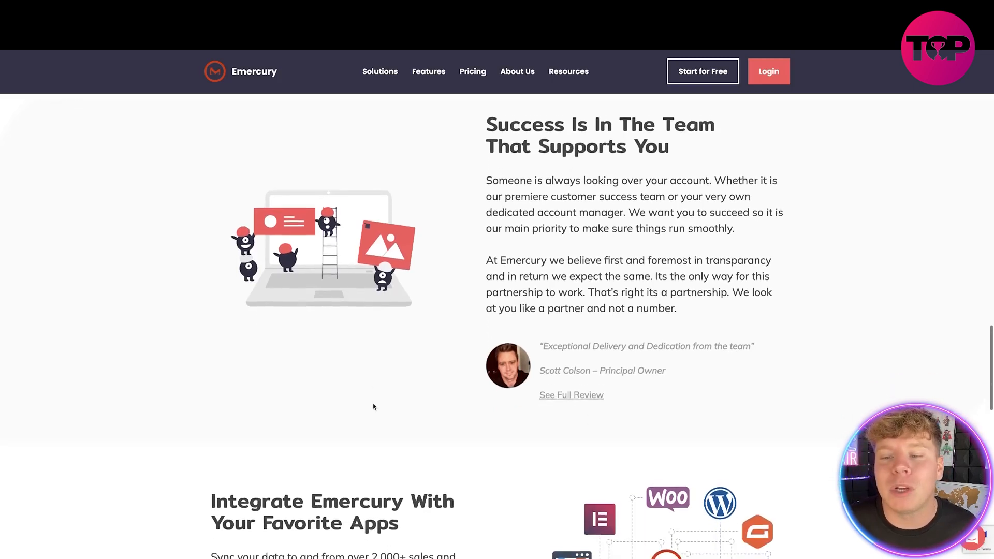
pyautogui.scroll(-3)
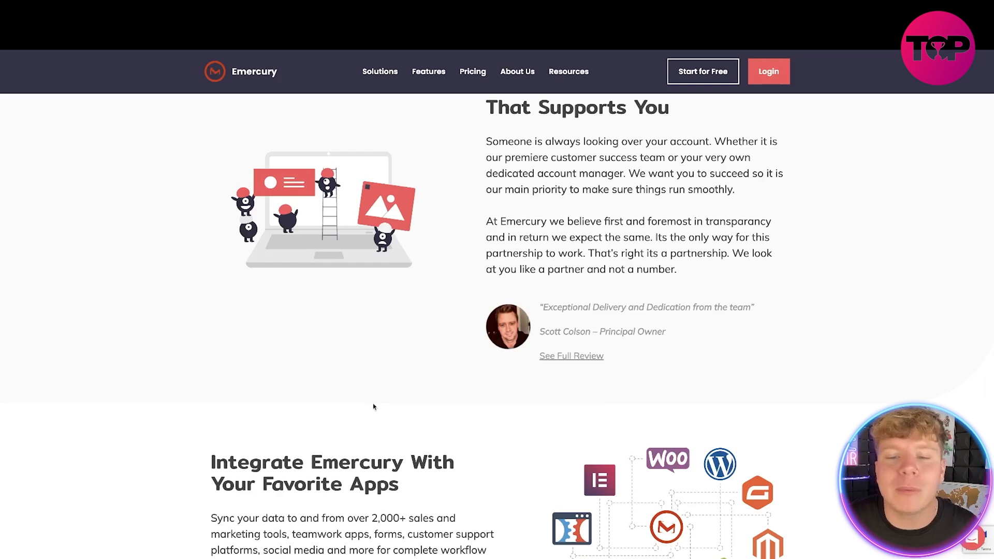
# Step: Scroll past Latest Blog Posts to the forever free plan page 'The Best Things In Life Are Free'
pyautogui.scroll(-3)
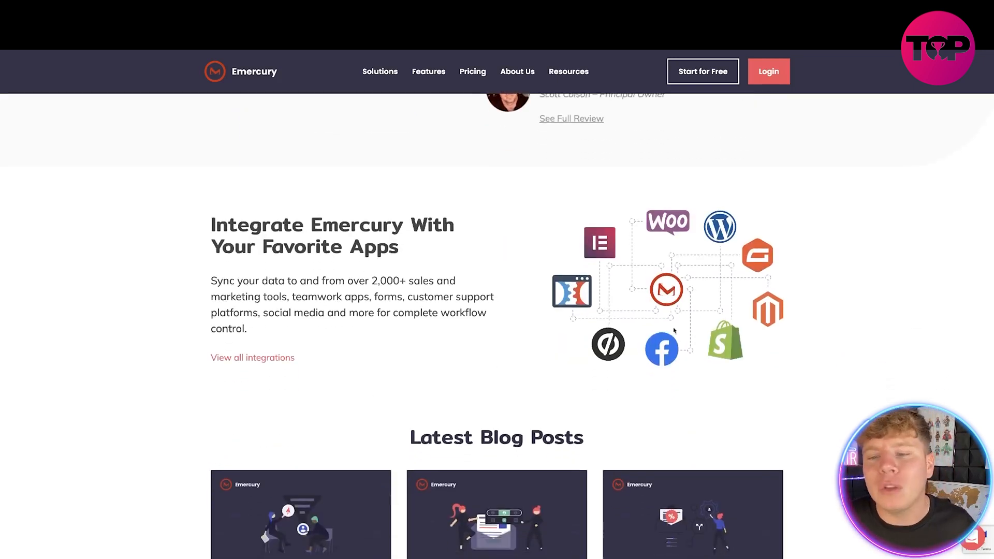
pyautogui.moveTo(838, 401)
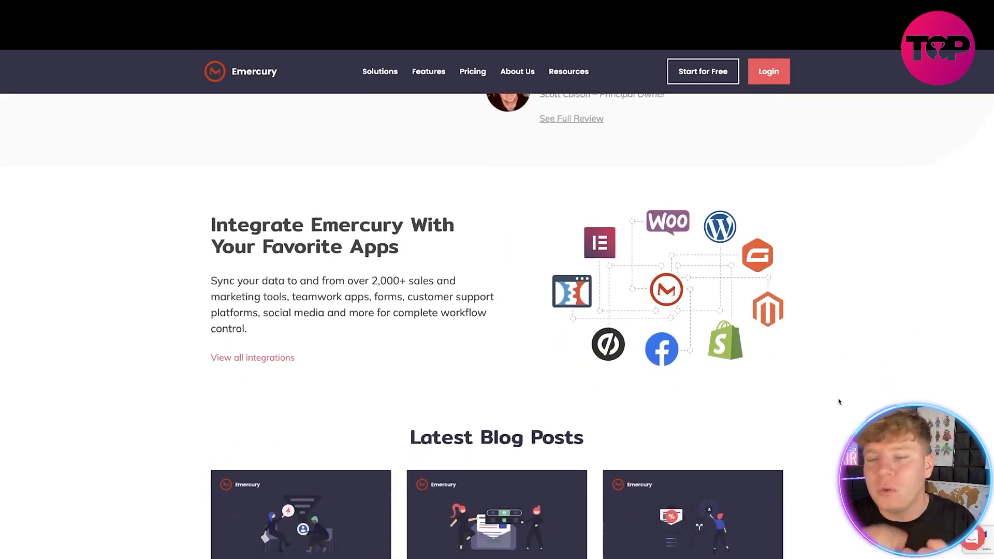
pyautogui.scroll(-3)
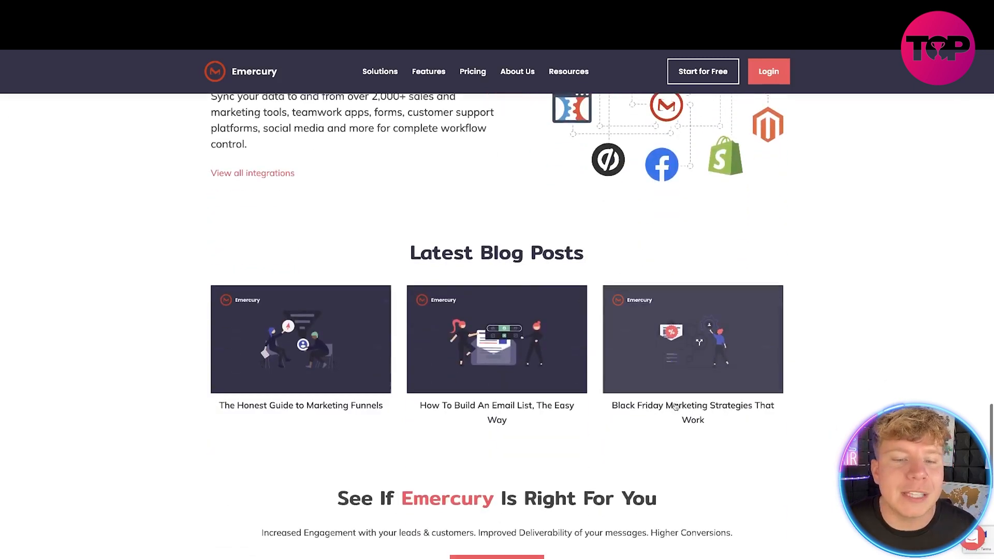
pyautogui.scroll(-3)
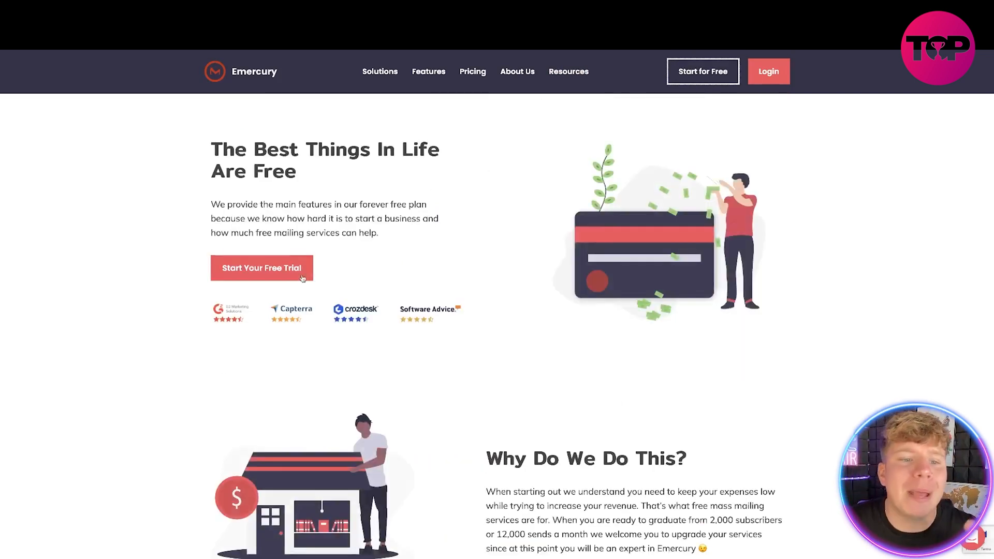
# Step: Start the free trial and sign up with an email address, reaching the thank-you page
pyautogui.click(261, 267)
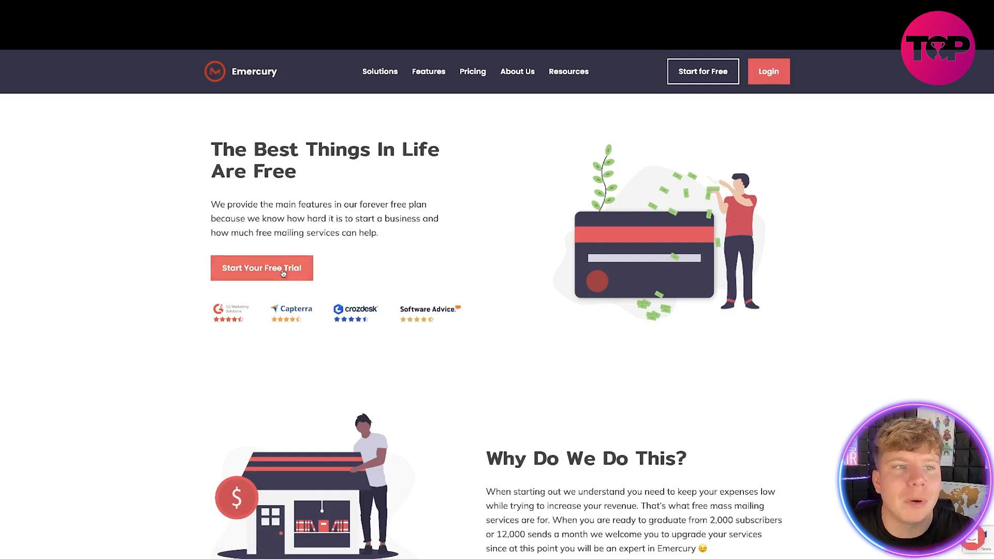
pyautogui.click(261, 268)
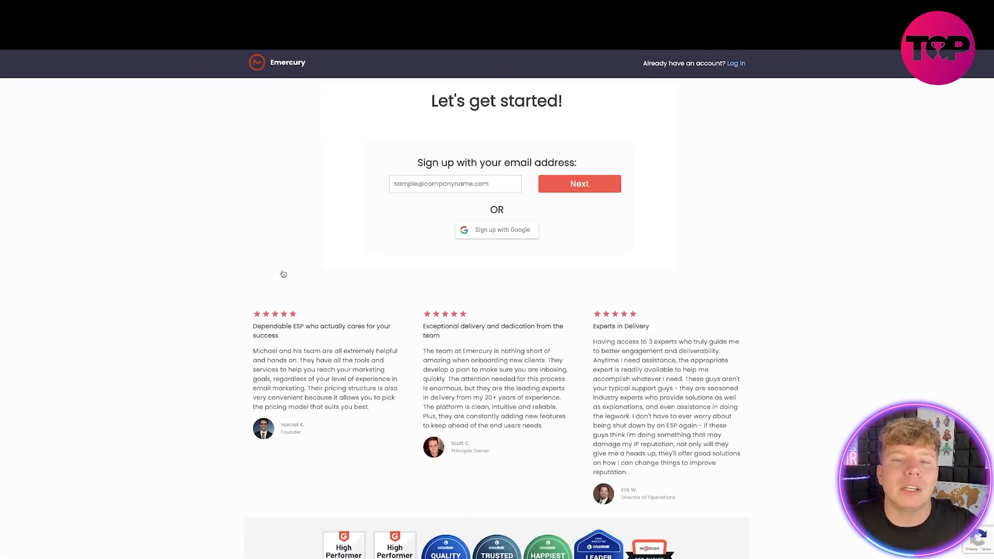
pyautogui.click(578, 183)
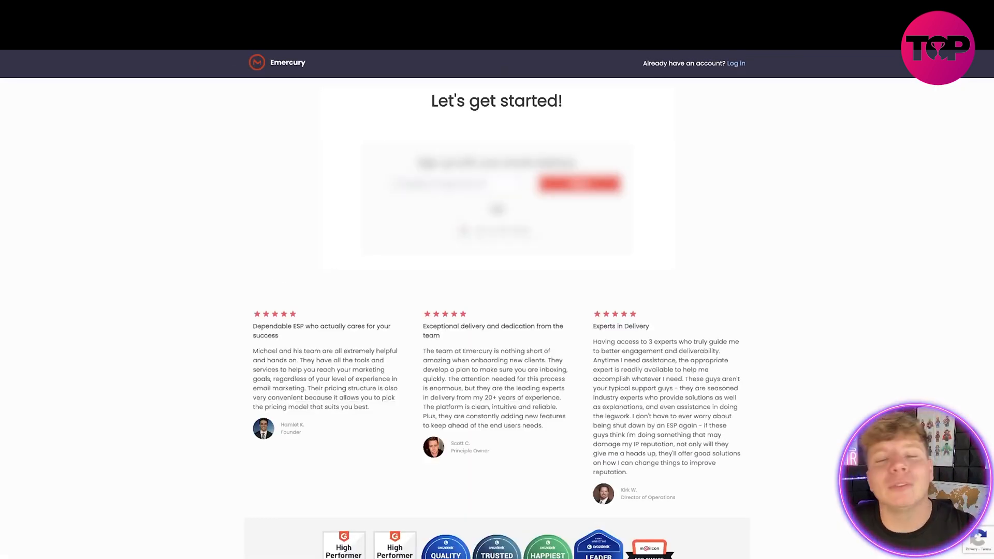
pyautogui.click(577, 183)
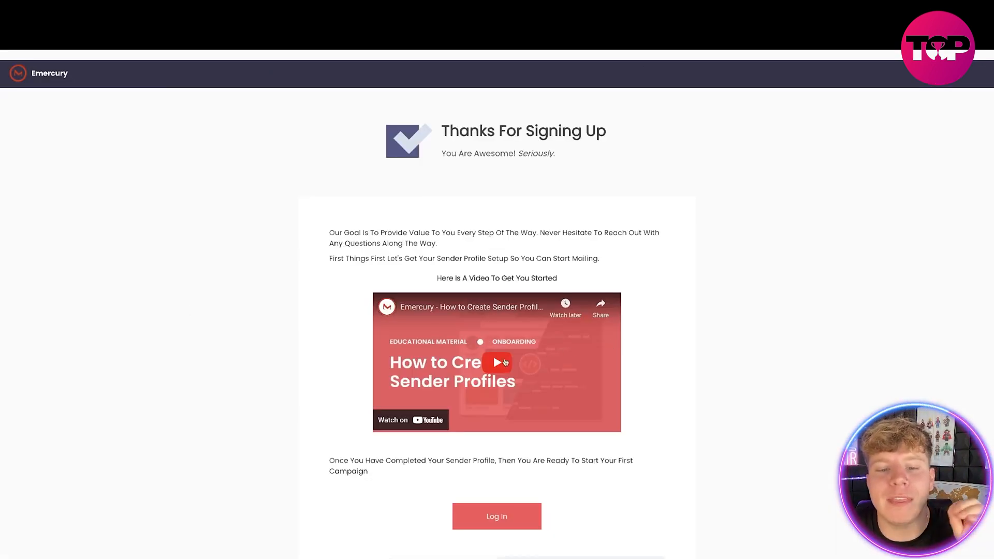
# Step: Play the sender profile setup video, then log in to the new account's Marketing Center
pyautogui.click(496, 362)
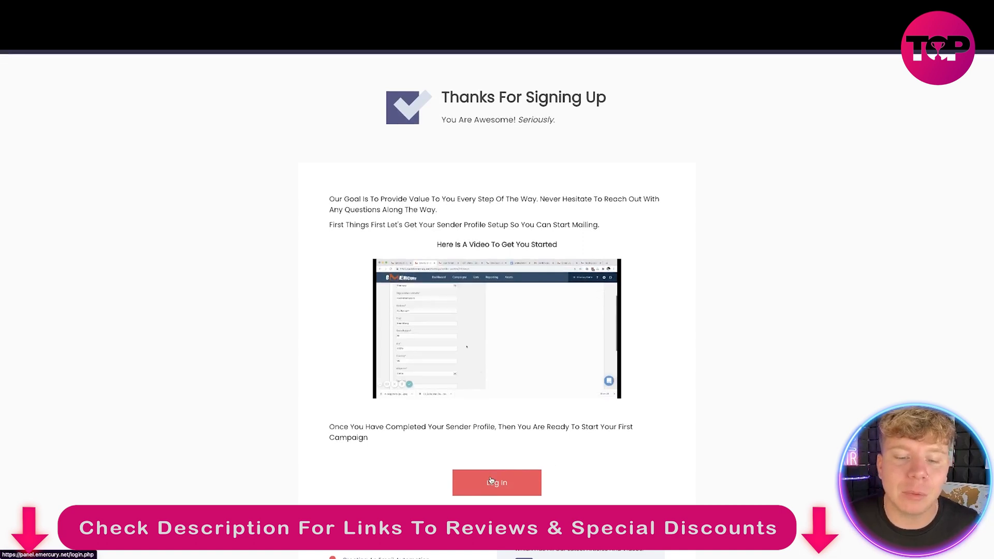
pyautogui.click(496, 482)
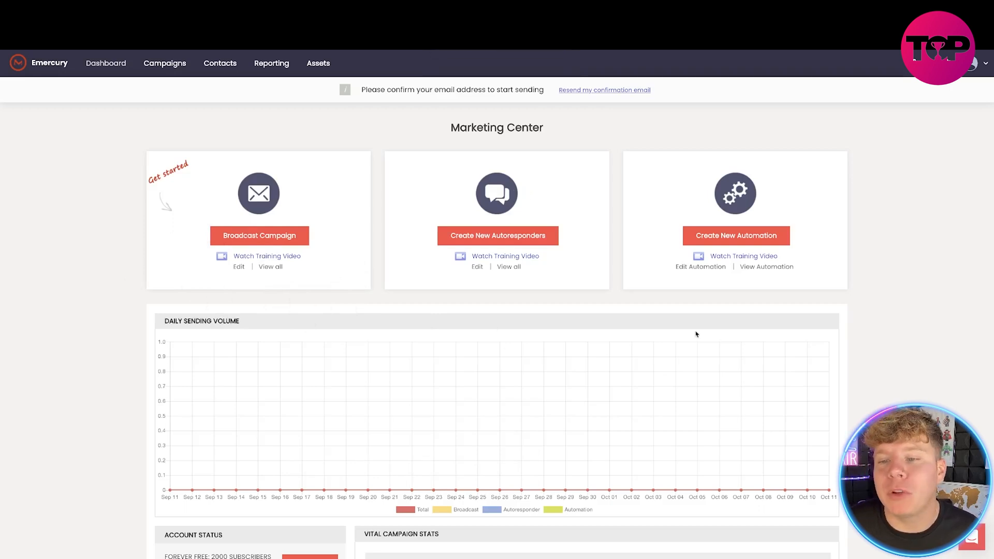
# Step: Review the dashboard's sending volume, account status and learning centers, then go to Pricing
pyautogui.scroll(-3)
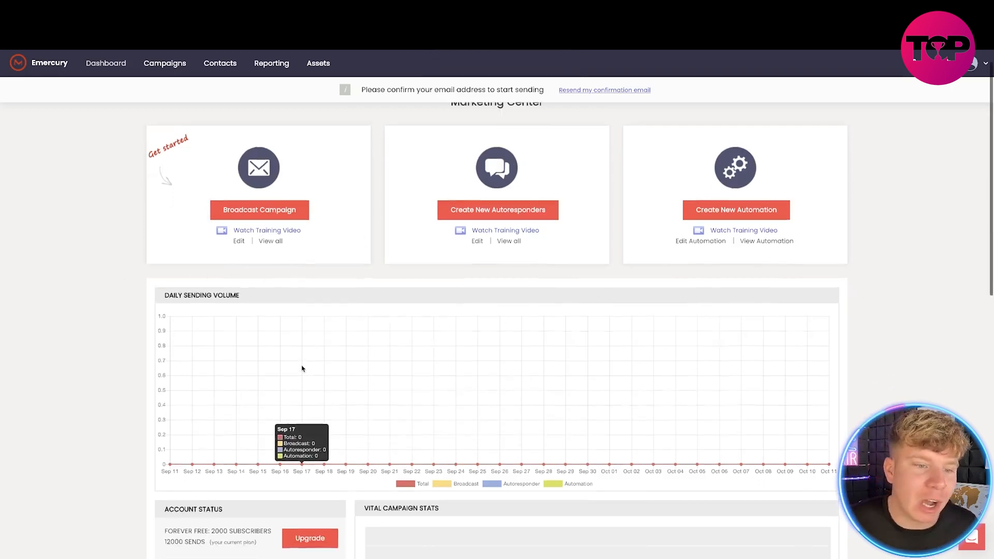
pyautogui.scroll(-3)
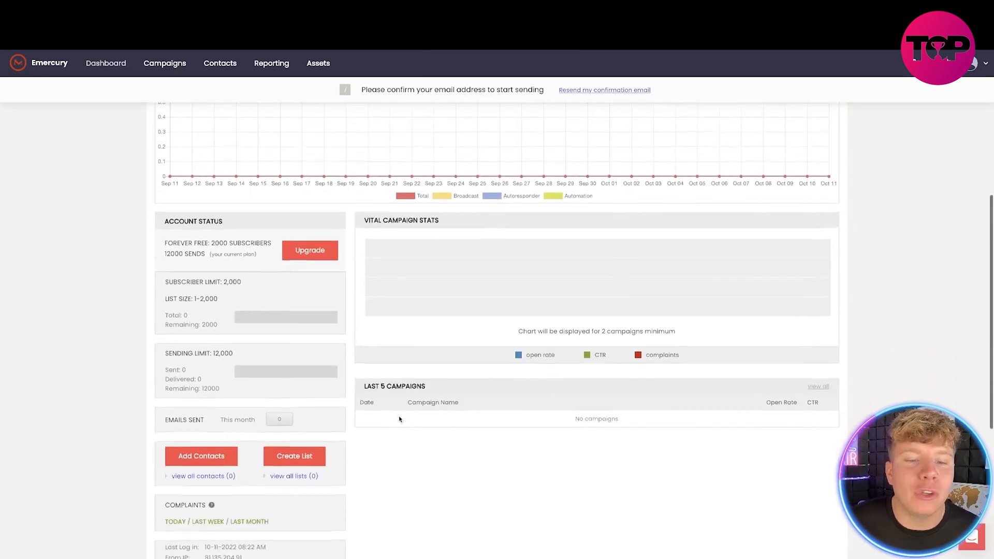
pyautogui.scroll(-3)
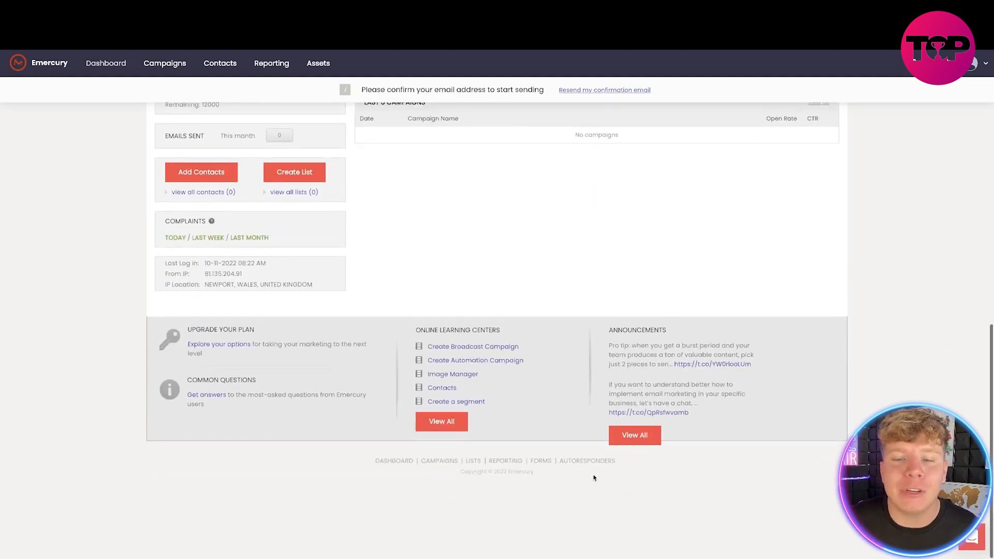
pyautogui.scroll(3)
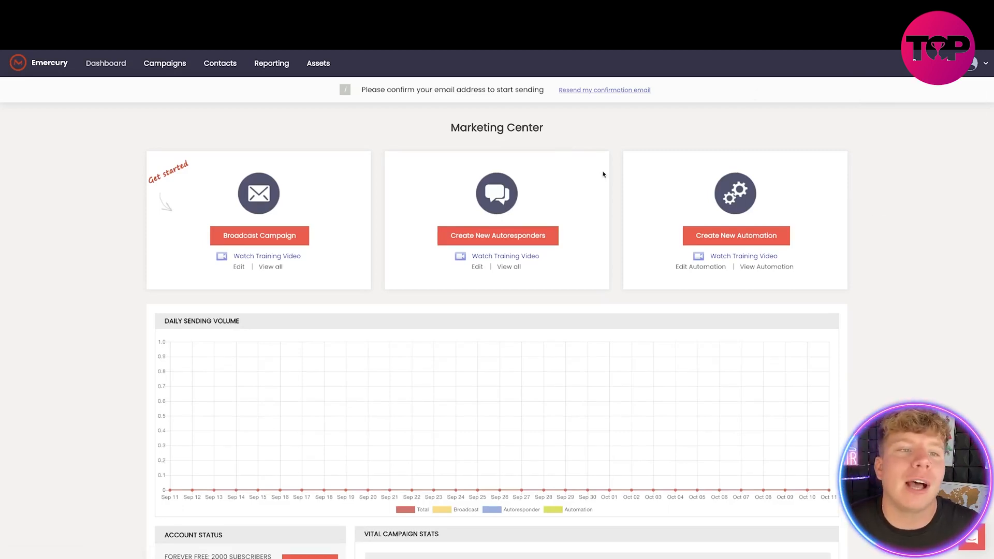
pyautogui.click(272, 62)
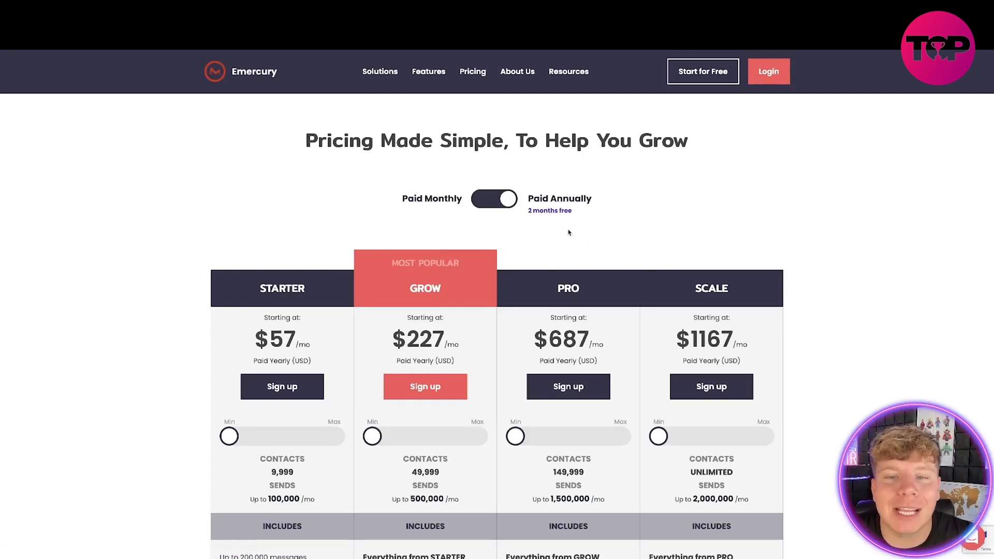
# Step: Scroll to the Starter $57, Grow $227, Pro $687 and Scale $1167 annual plan cards
pyautogui.scroll(-3)
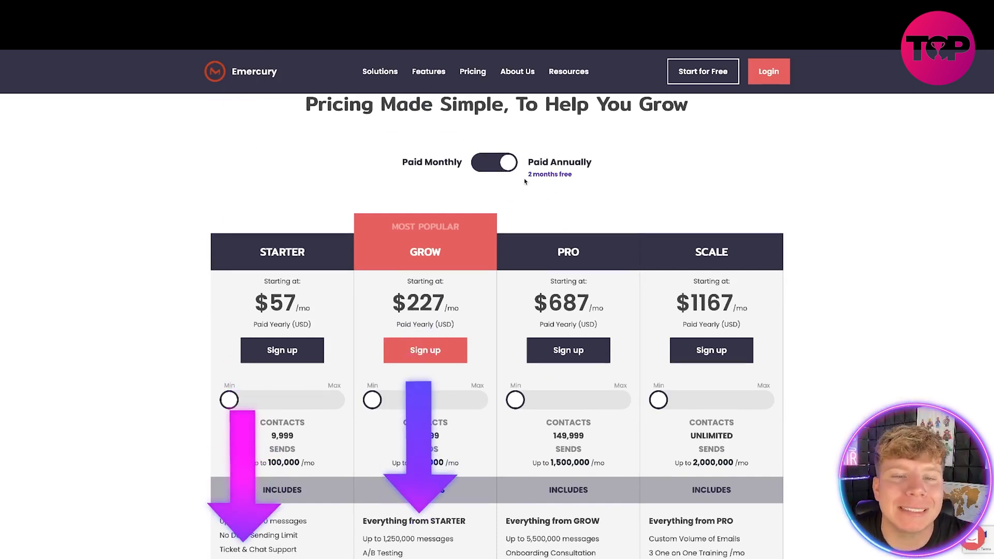
pyautogui.scroll(-3)
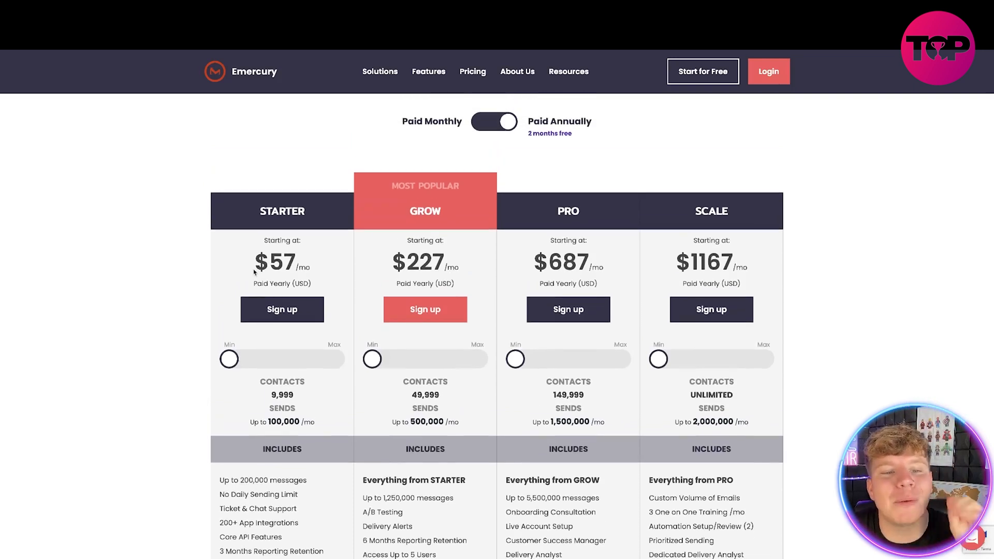
pyautogui.moveTo(471, 182)
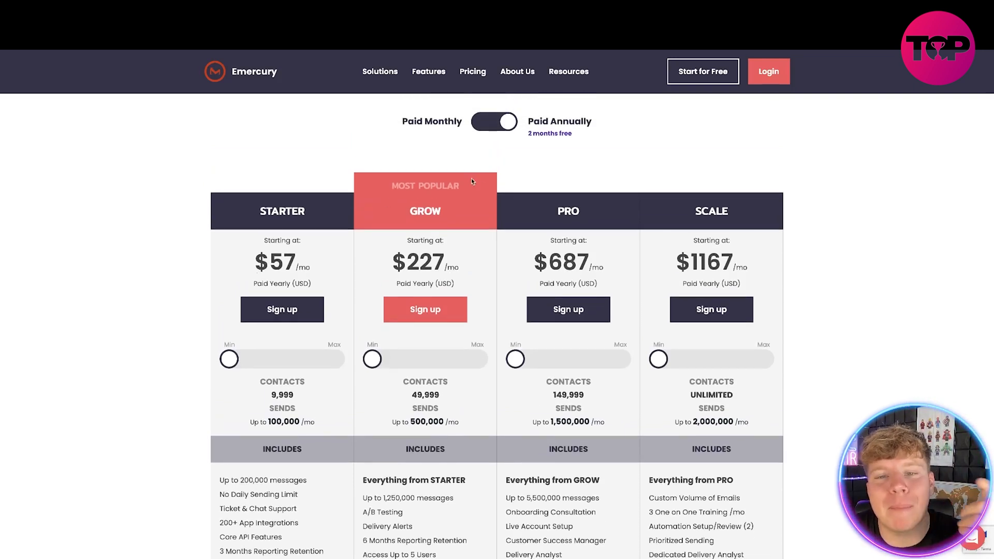
# Step: Toggle to monthly prices ($64–$1400) and back to annual, then view the Includes lists
pyautogui.click(494, 121)
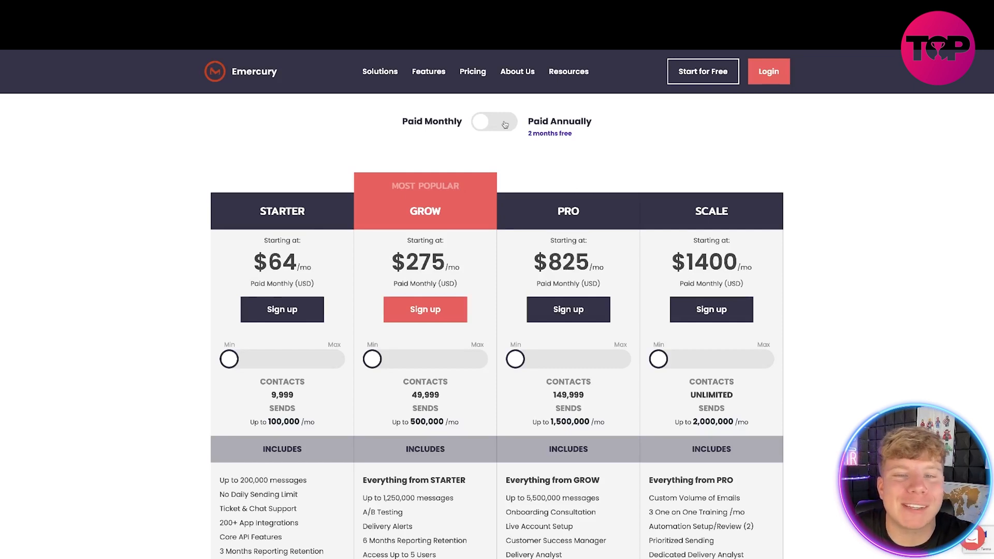
pyautogui.click(494, 121)
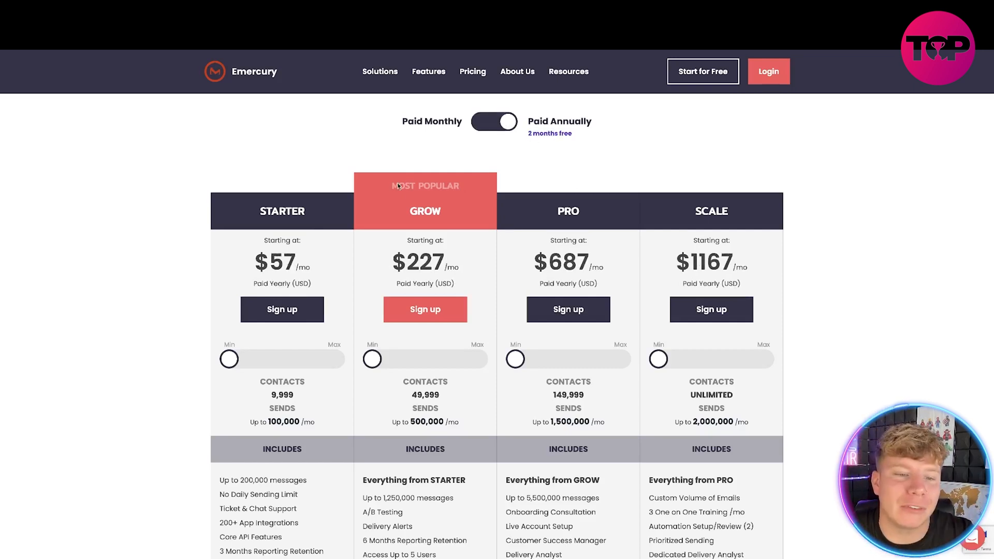
pyautogui.scroll(-3)
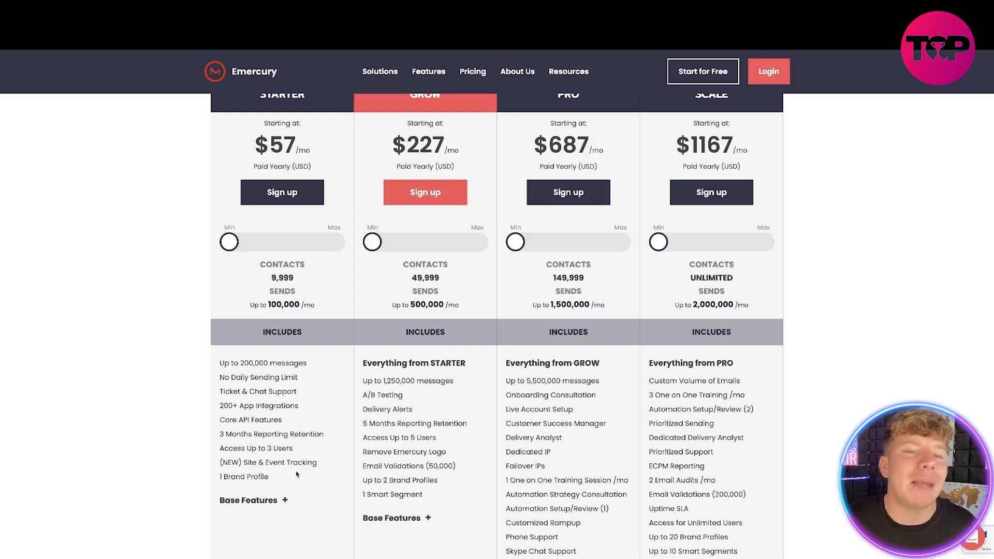
pyautogui.moveTo(318, 381)
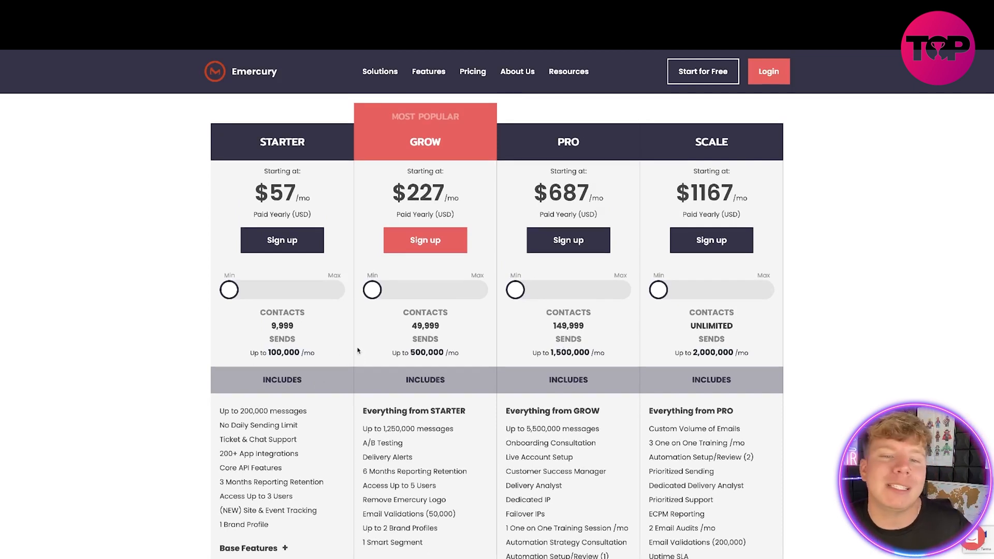
pyautogui.moveTo(372, 289); pyautogui.dragTo(441, 287)
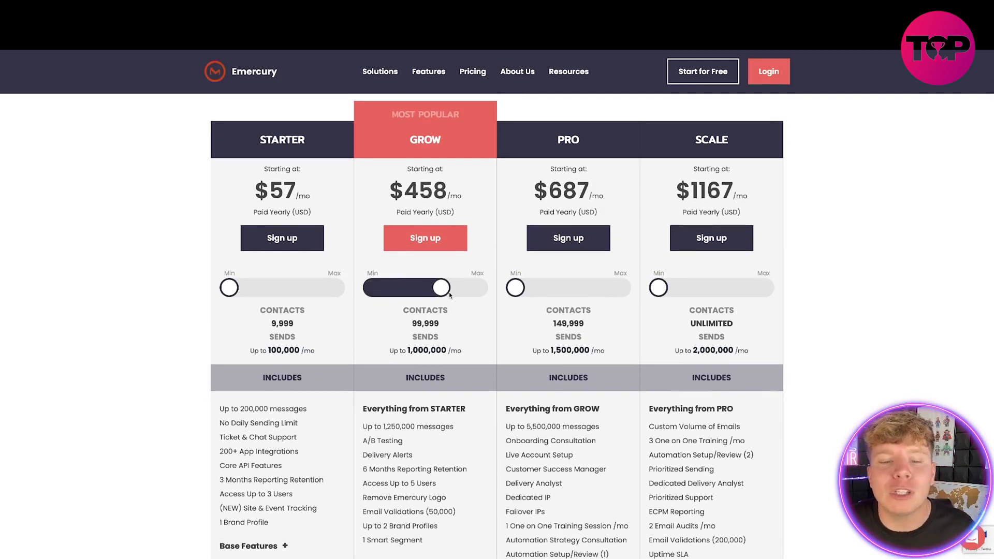
pyautogui.moveTo(442, 287); pyautogui.dragTo(477, 291)
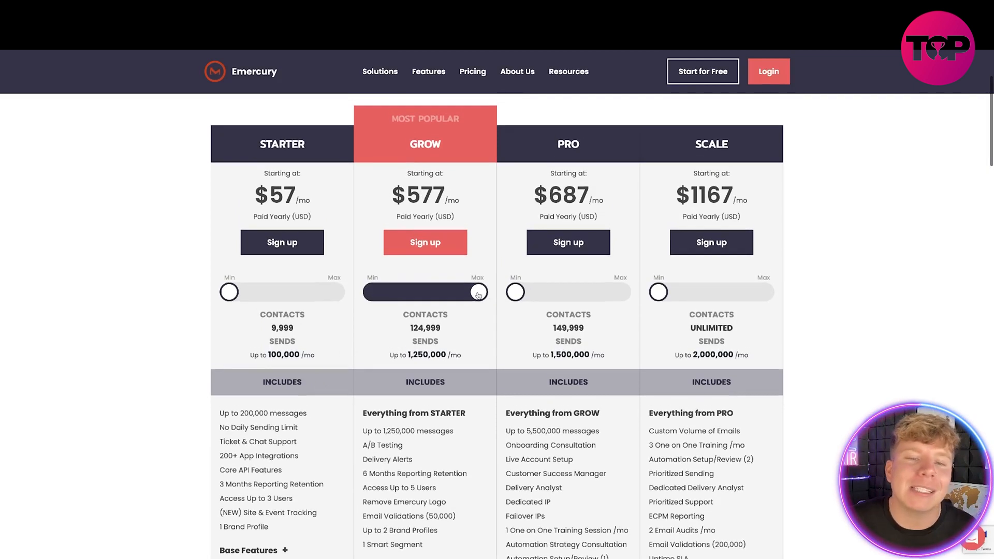
pyautogui.moveTo(478, 292); pyautogui.dragTo(372, 292)
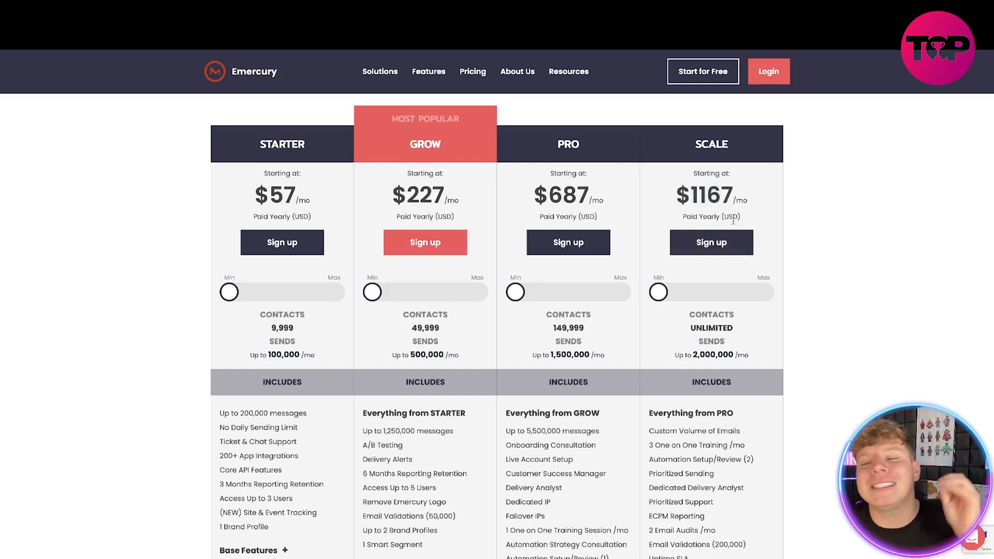
# Step: Scroll past the plan Includes lists down to the All Plans Include features, broadcast messaging through subscriber tagging
pyautogui.scroll(-3)
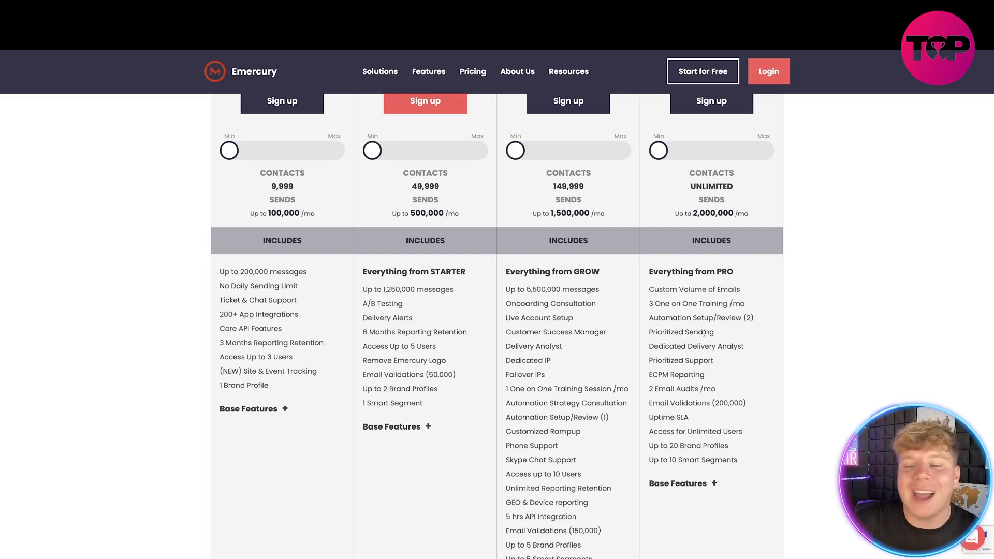
pyautogui.scroll(-3)
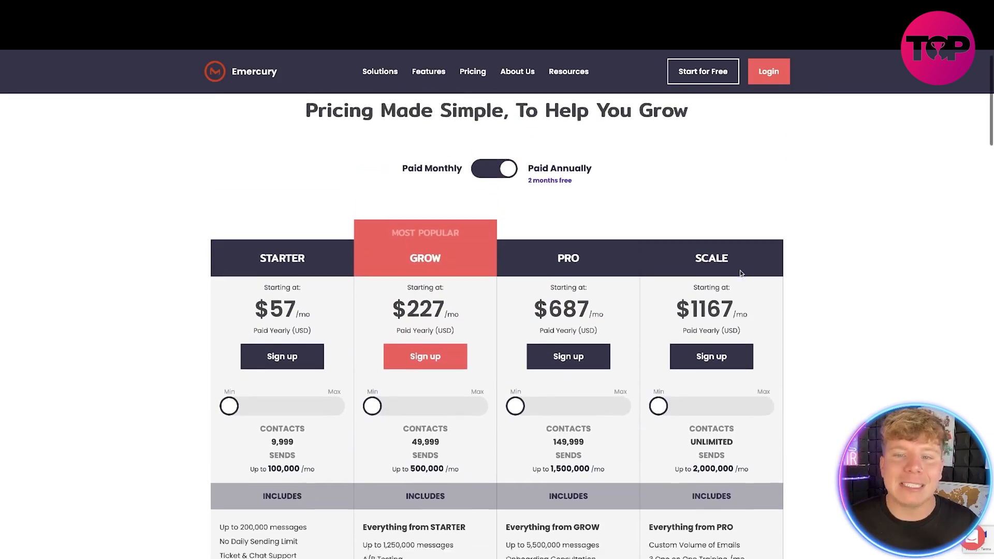
pyautogui.scroll(-3)
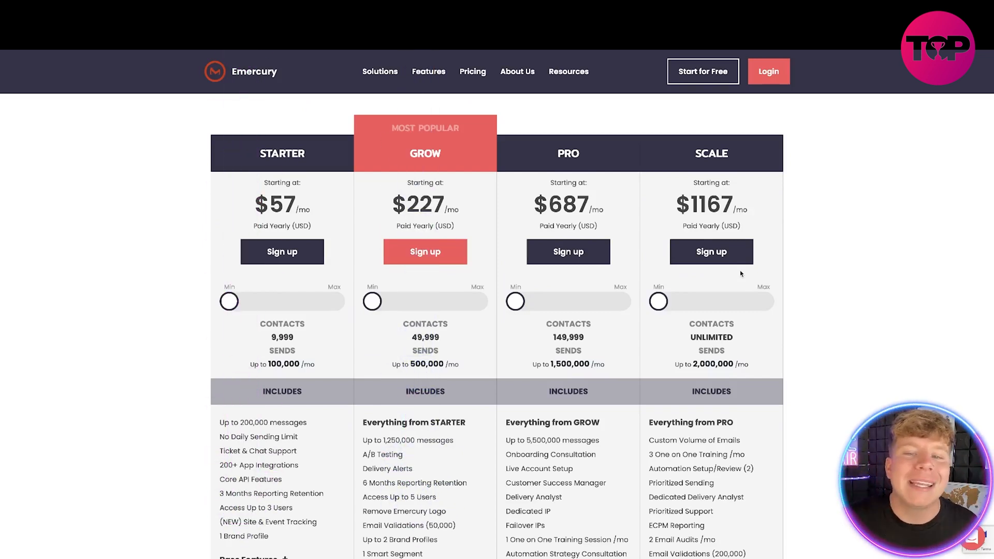
pyautogui.scroll(-3)
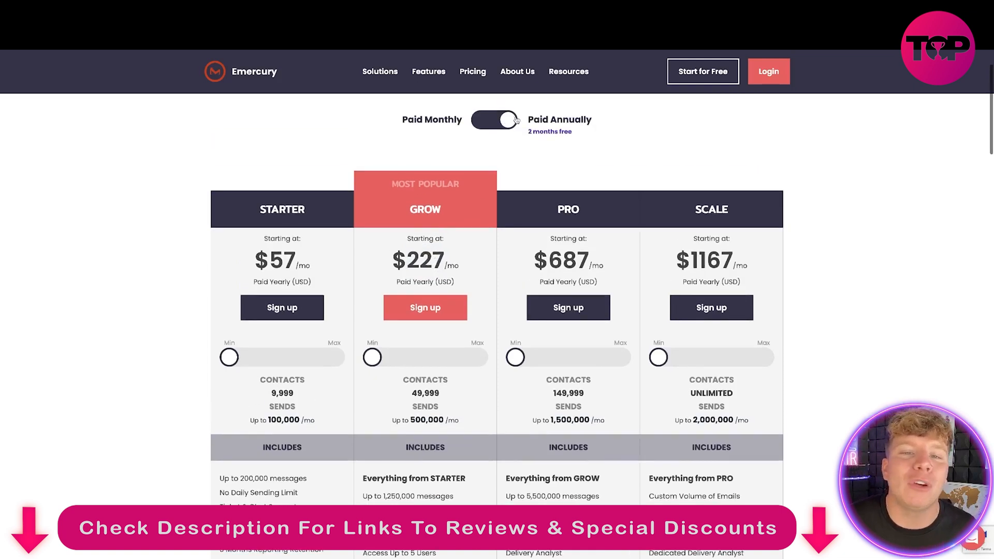
pyautogui.scroll(-3)
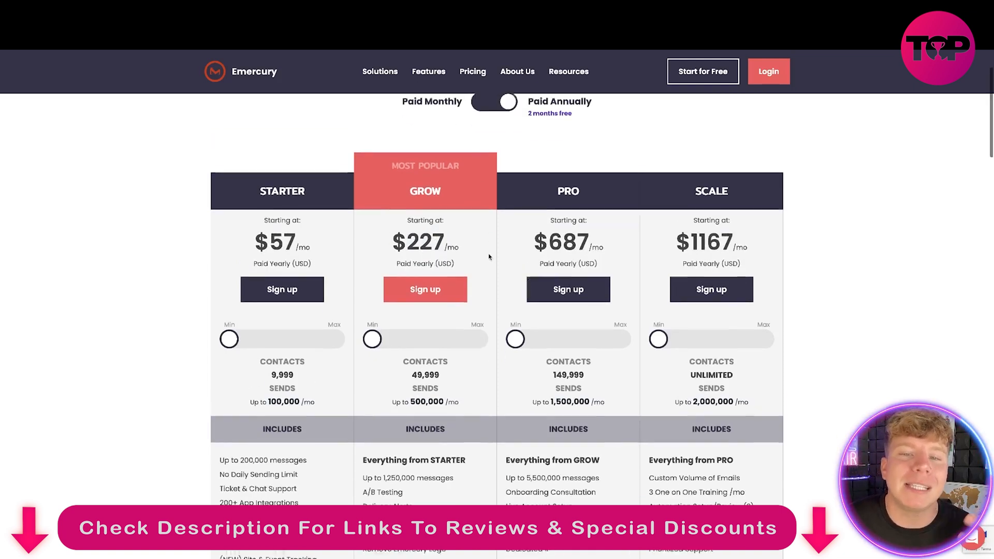
pyautogui.scroll(-3)
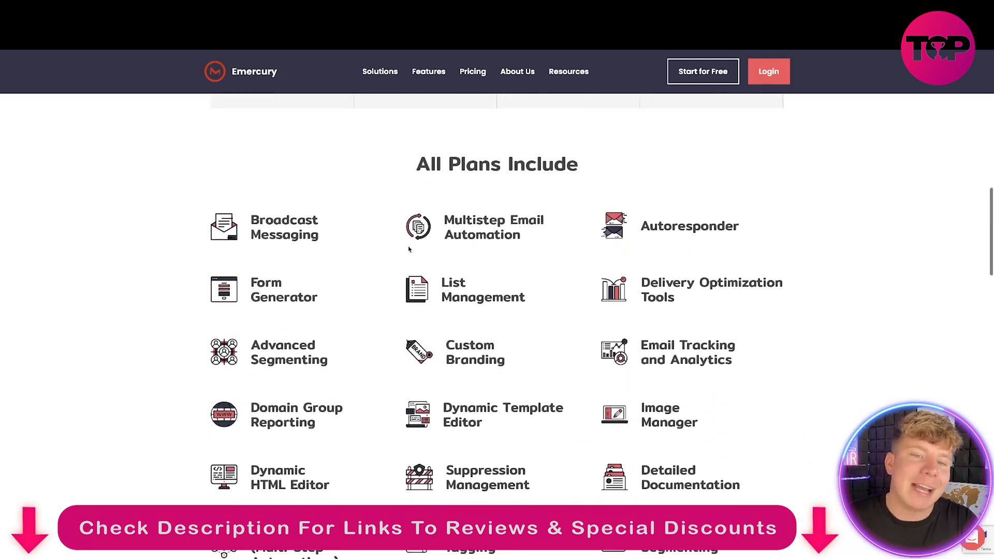
pyautogui.scroll(-3)
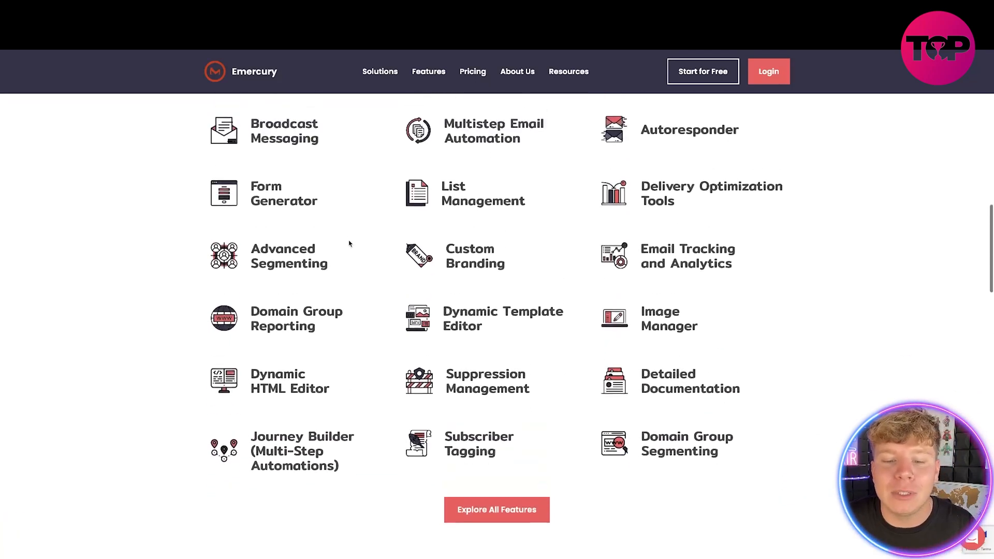